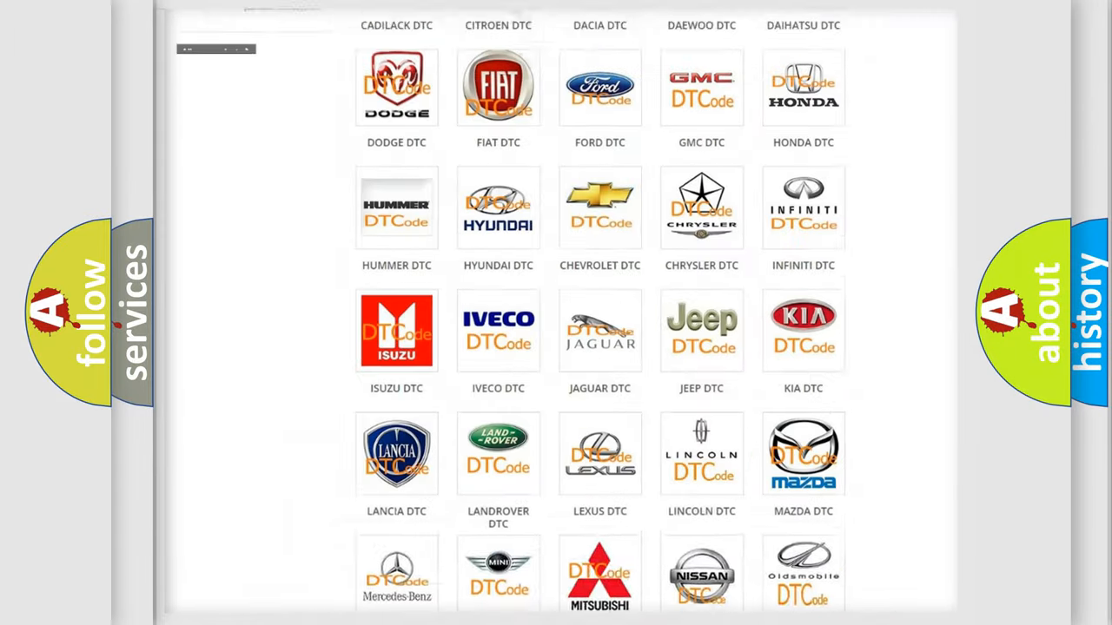
Step: Scroll the DTC brand grid and open the Dodge diagnostic code list
{"action": "scroll", "scroll_direction": "up", "scroll_amount": 3}
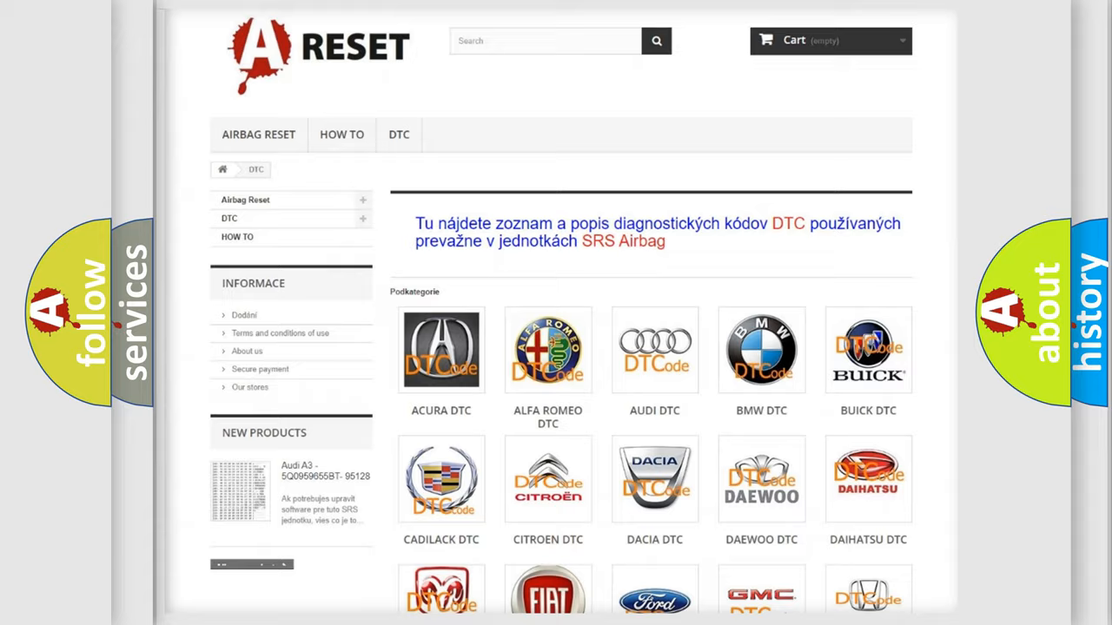
{"action": "scroll", "scroll_direction": "down", "scroll_amount": 3}
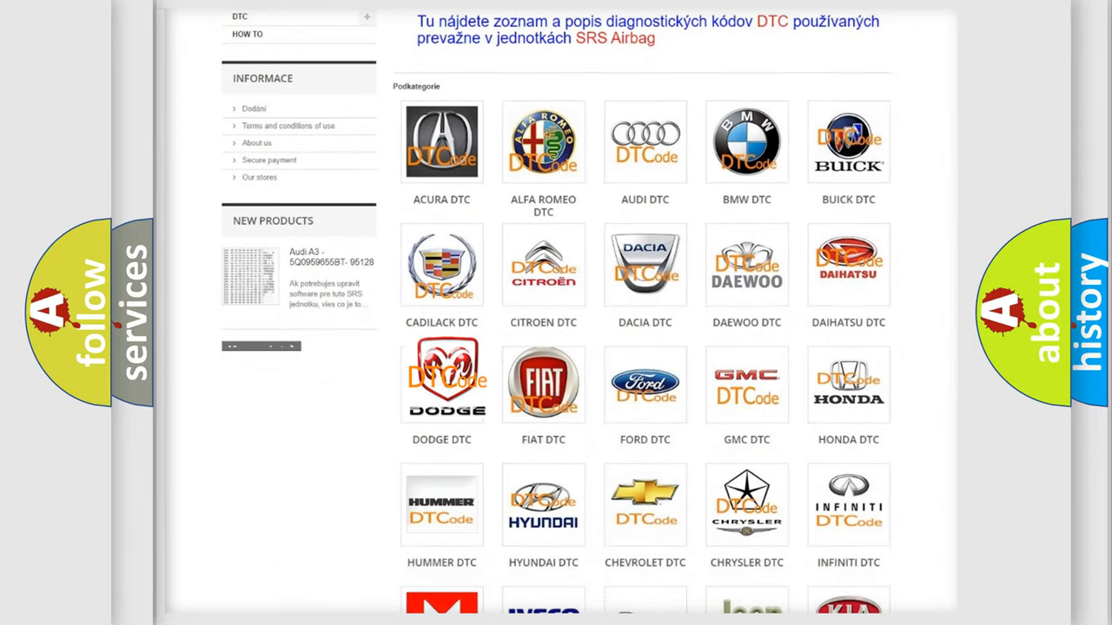
{"action": "left_click", "coordinate": [441, 382]}
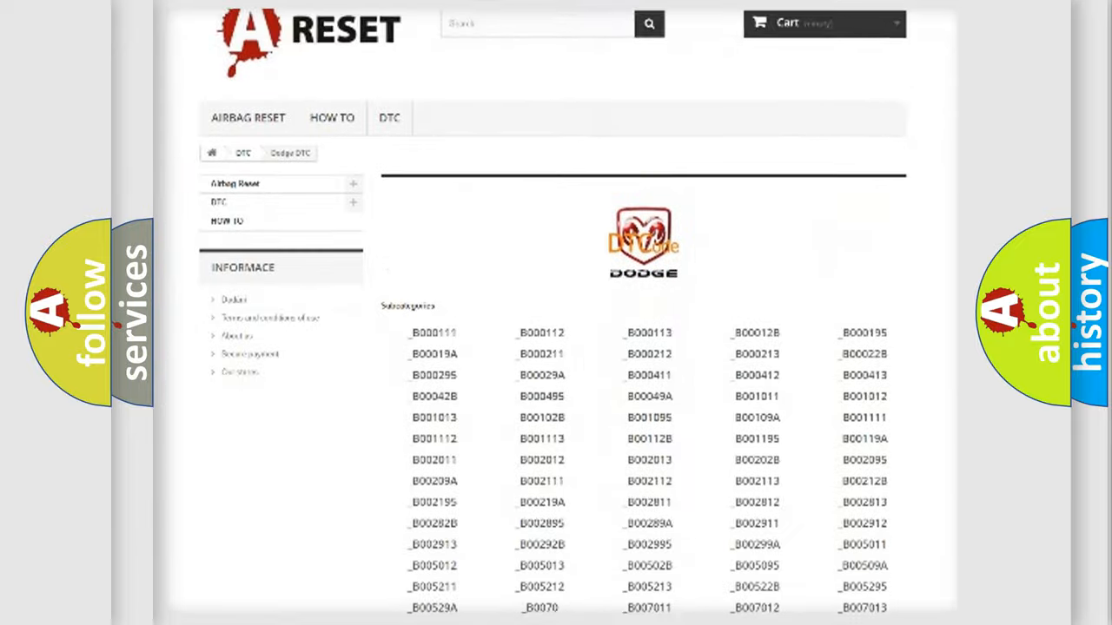
{"action": "scroll", "scroll_direction": "down", "scroll_amount": 3}
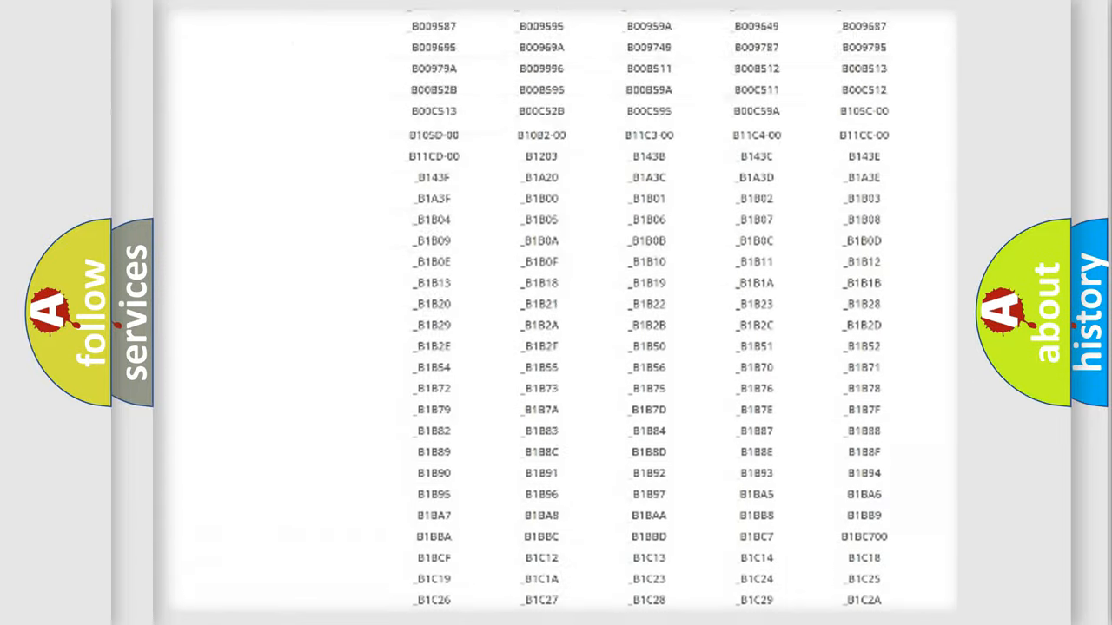
{"action": "scroll", "scroll_direction": "up", "scroll_amount": 3}
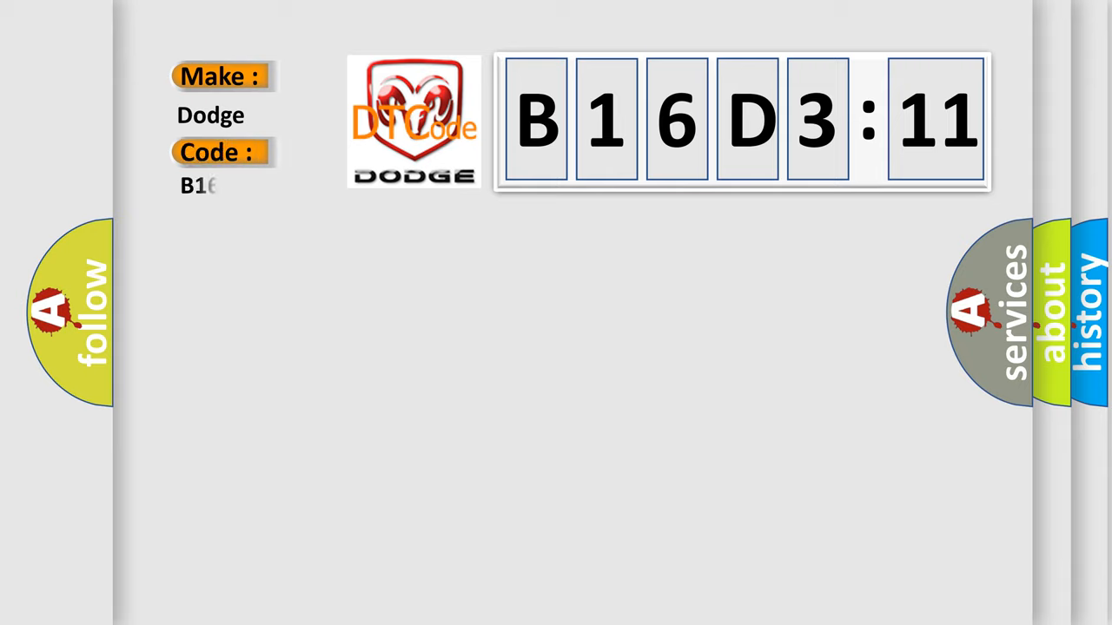
Step: Complete the Code field to read B16D311 on the Dodge B16D3:11 card
{"action": "type", "text": "6D311"}
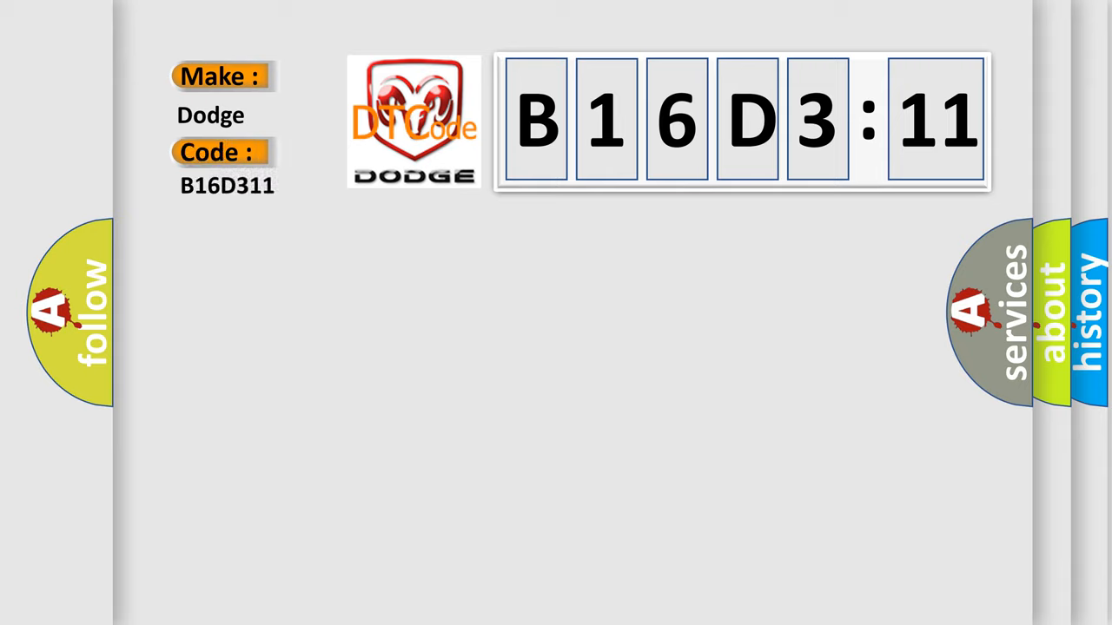